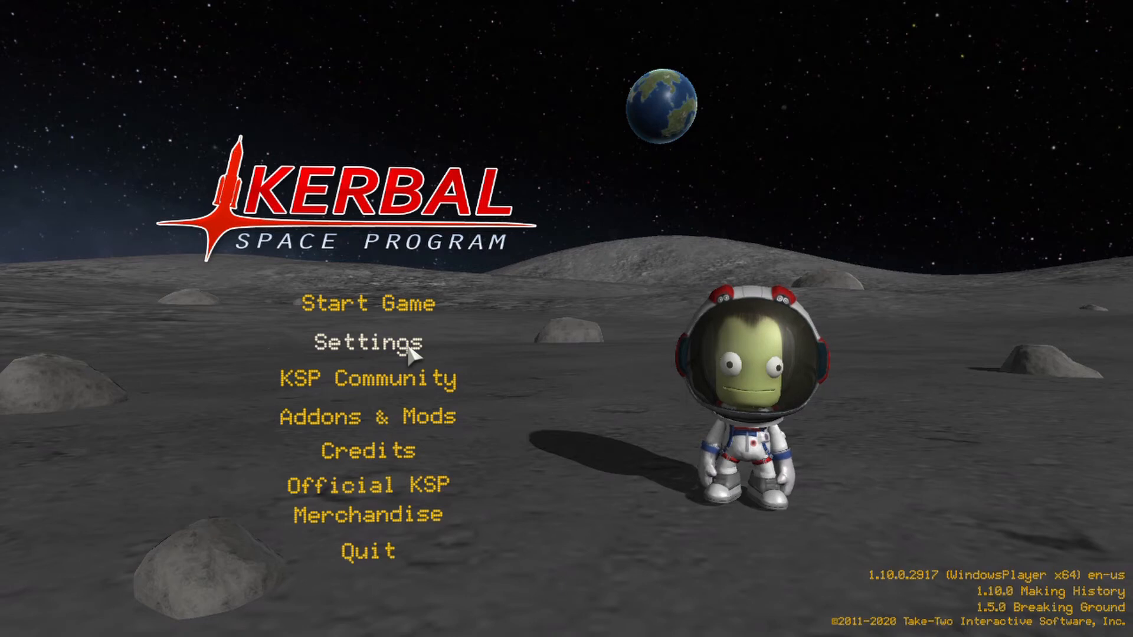
mouse_move(535, 351)
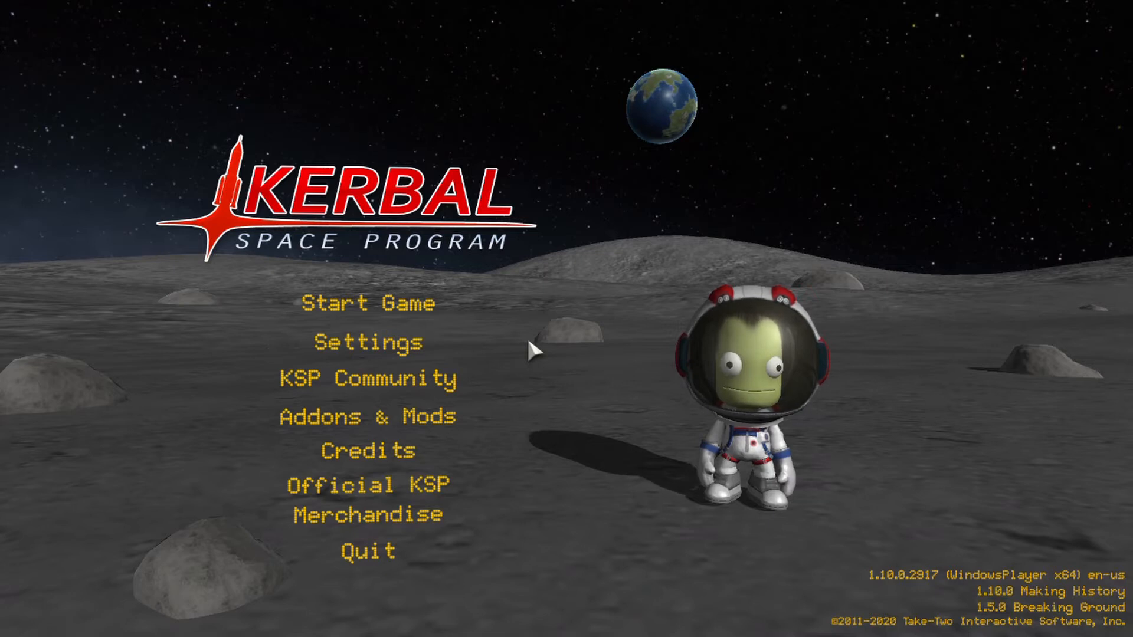
mouse_move(241, 177)
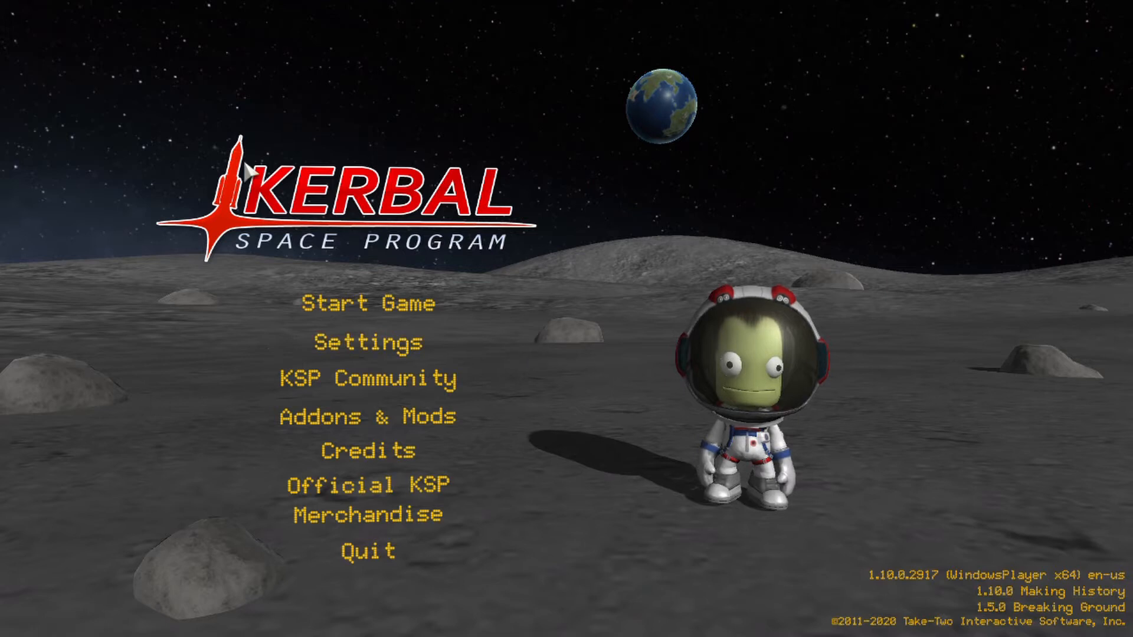
mouse_move(365, 351)
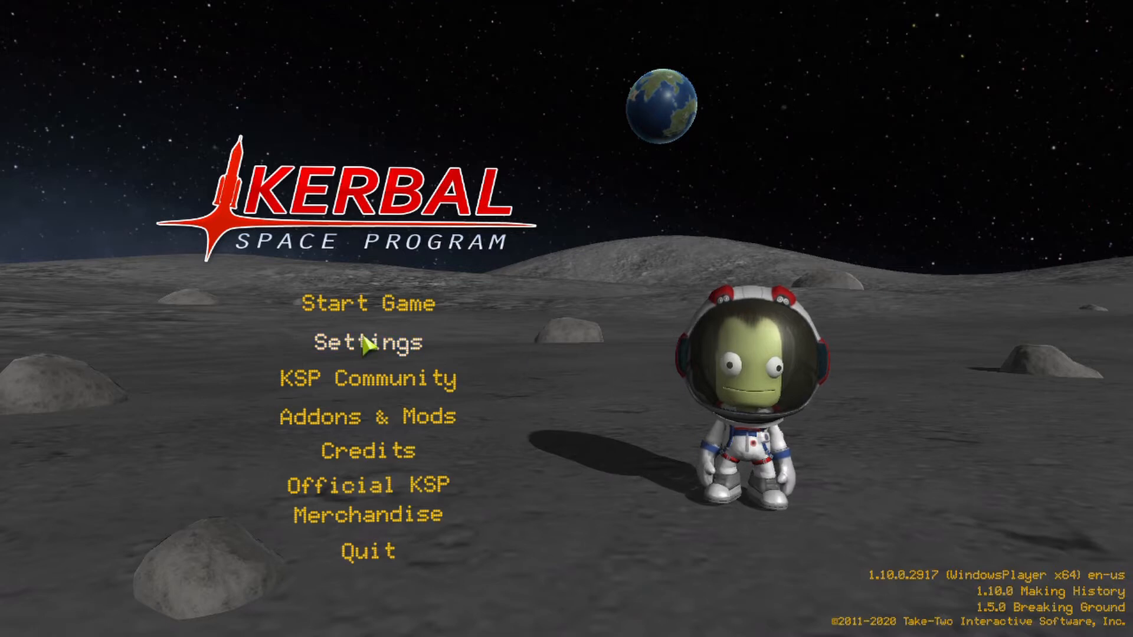
Open Settings > Input > Vessel bindings and scroll down to the Wheels rover controls.
click(361, 354)
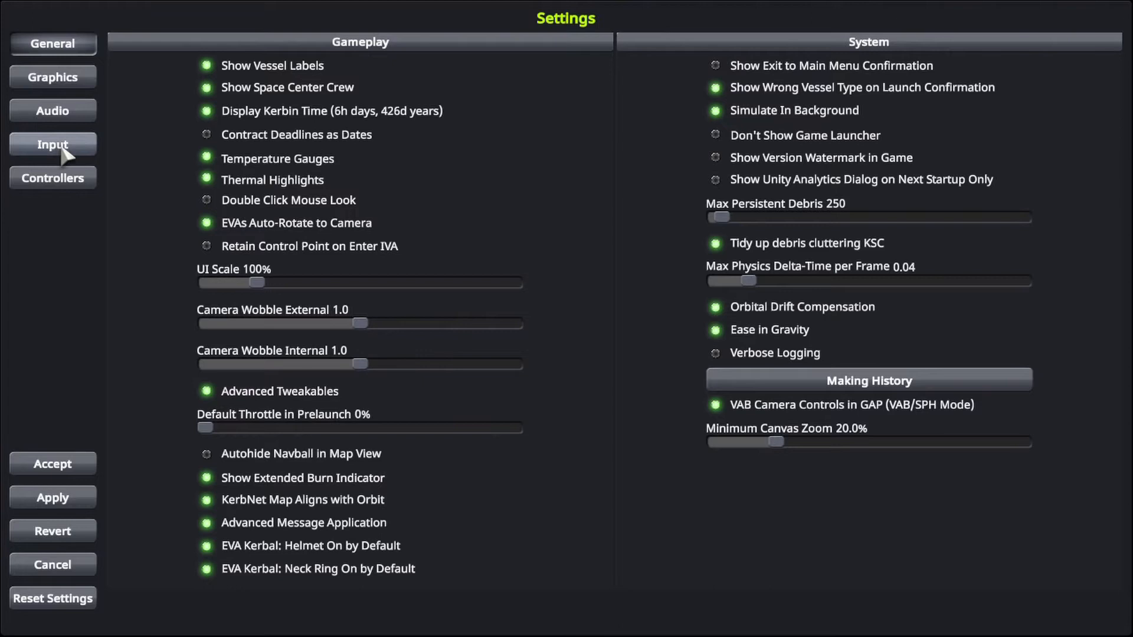
click(52, 144)
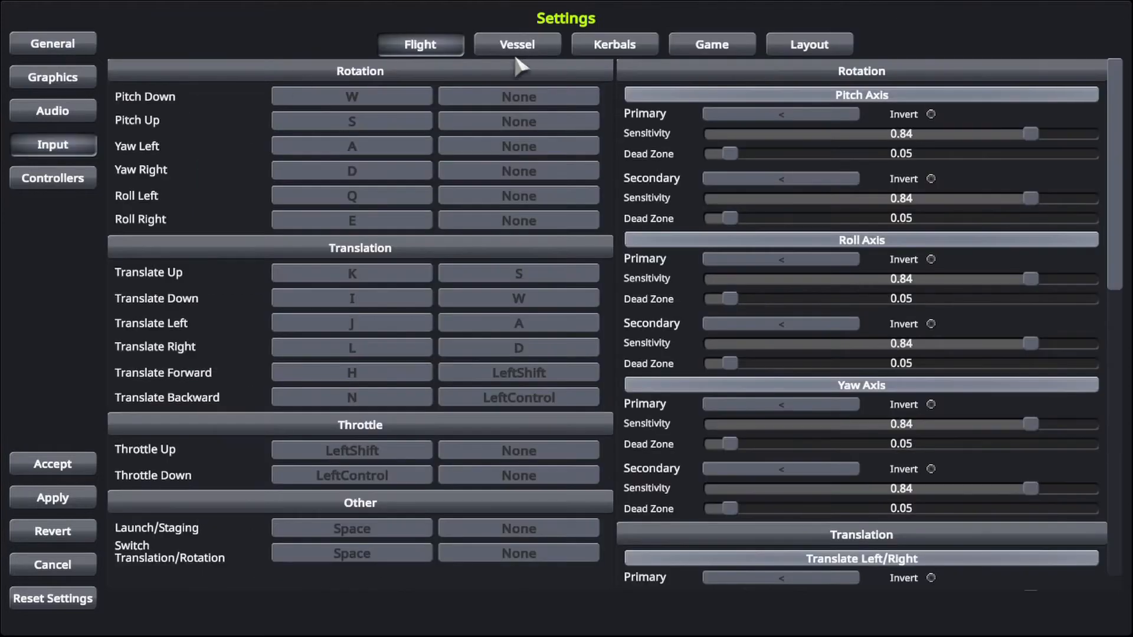
click(516, 45)
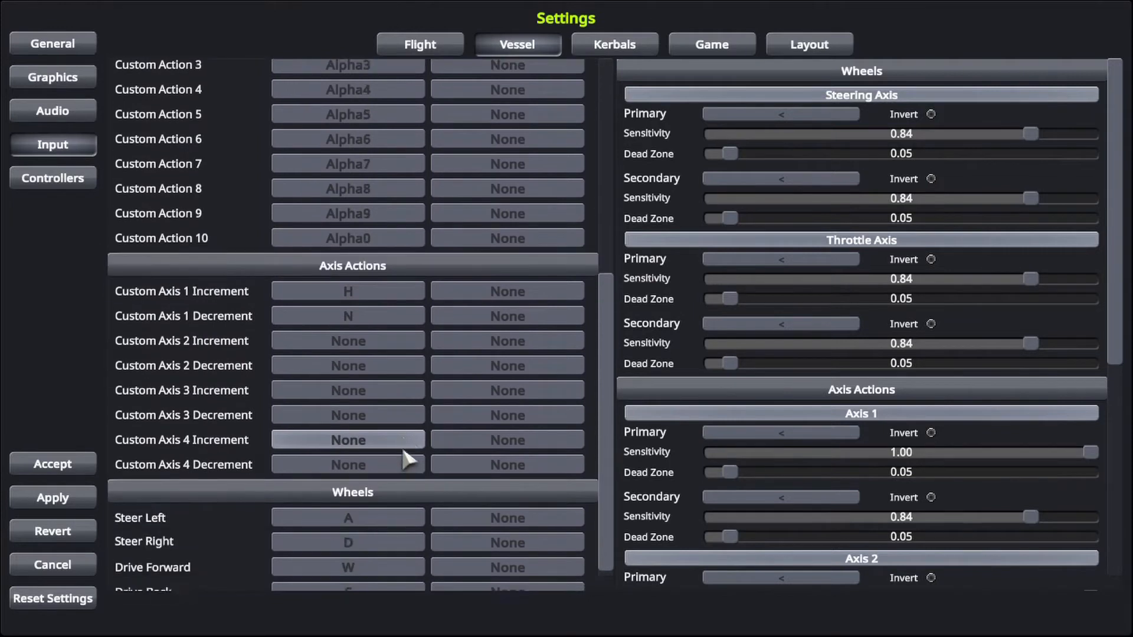
scroll(down, 3)
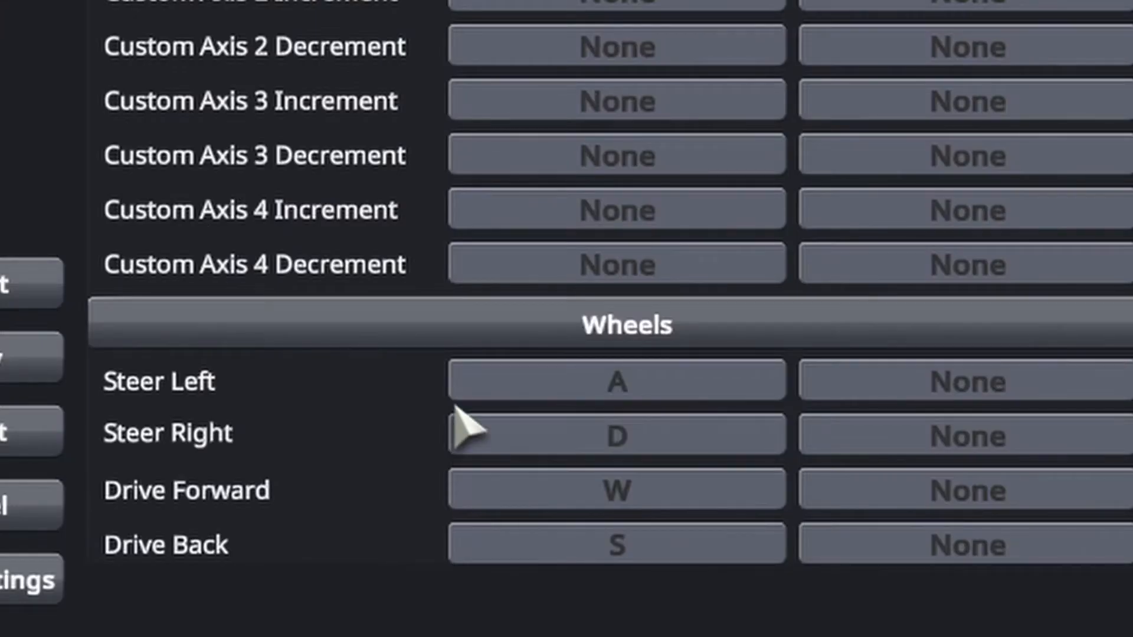
mouse_move(183, 434)
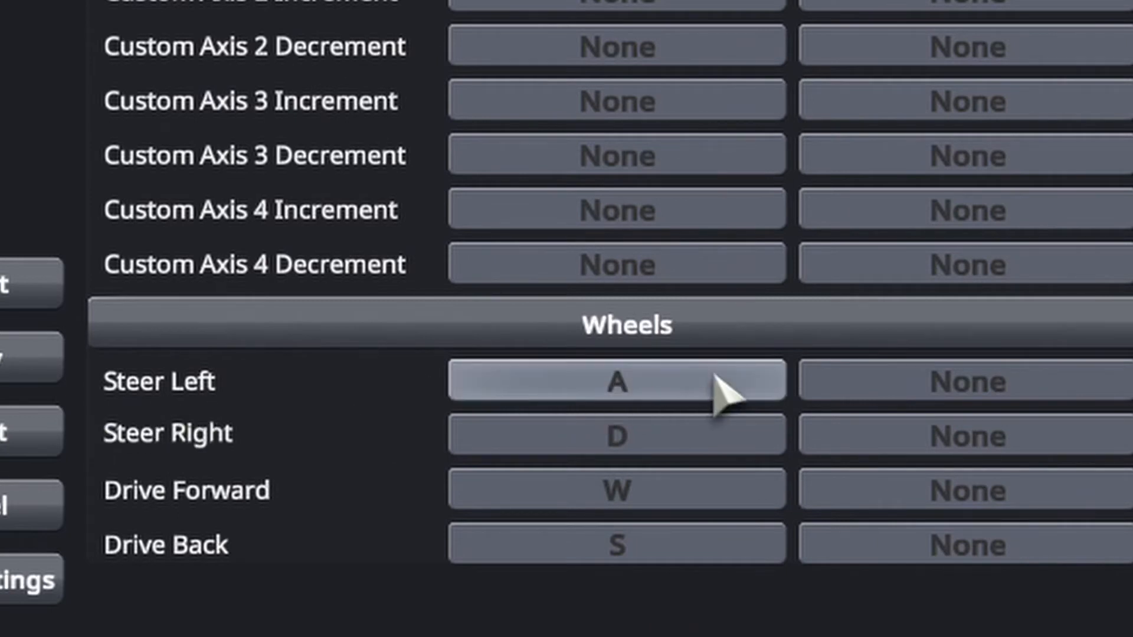
mouse_move(663, 402)
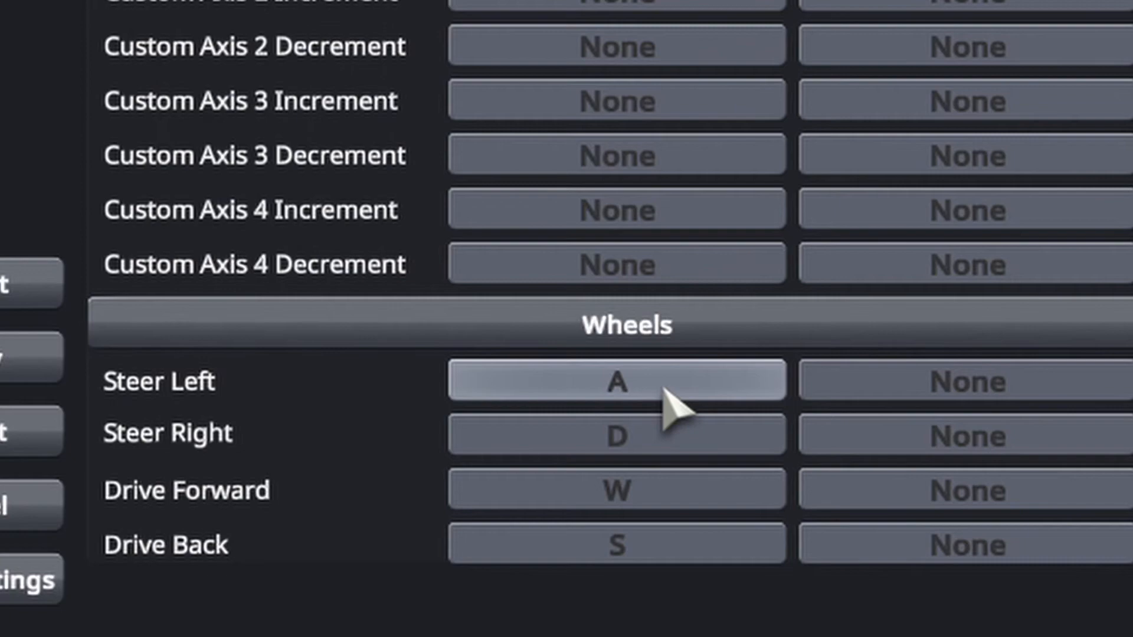
Start rebinding the Wheels Steer Left primary key.
click(617, 382)
text(J)
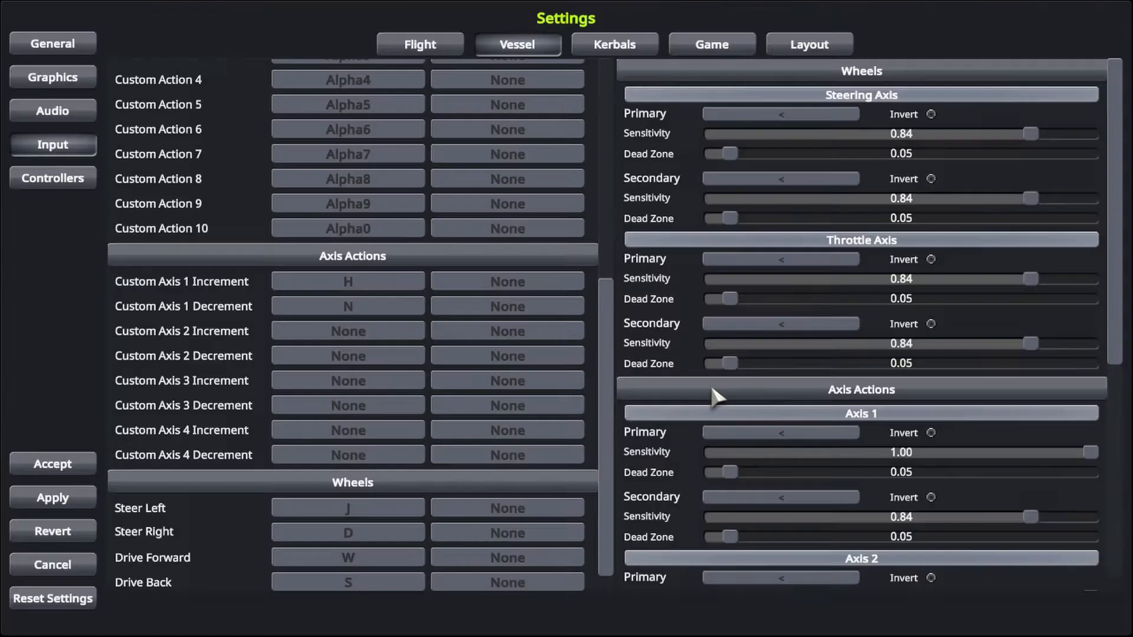
Bind Steer Right to K and Drive Forward to I, then enter K for Drive Back.
click(348, 532)
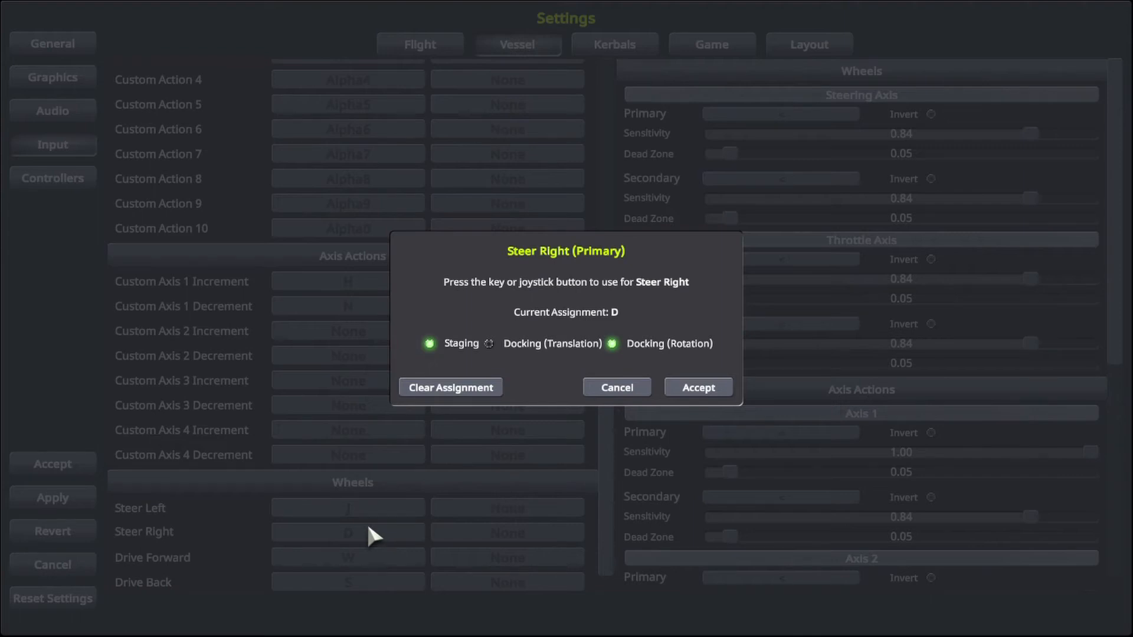
key(k)
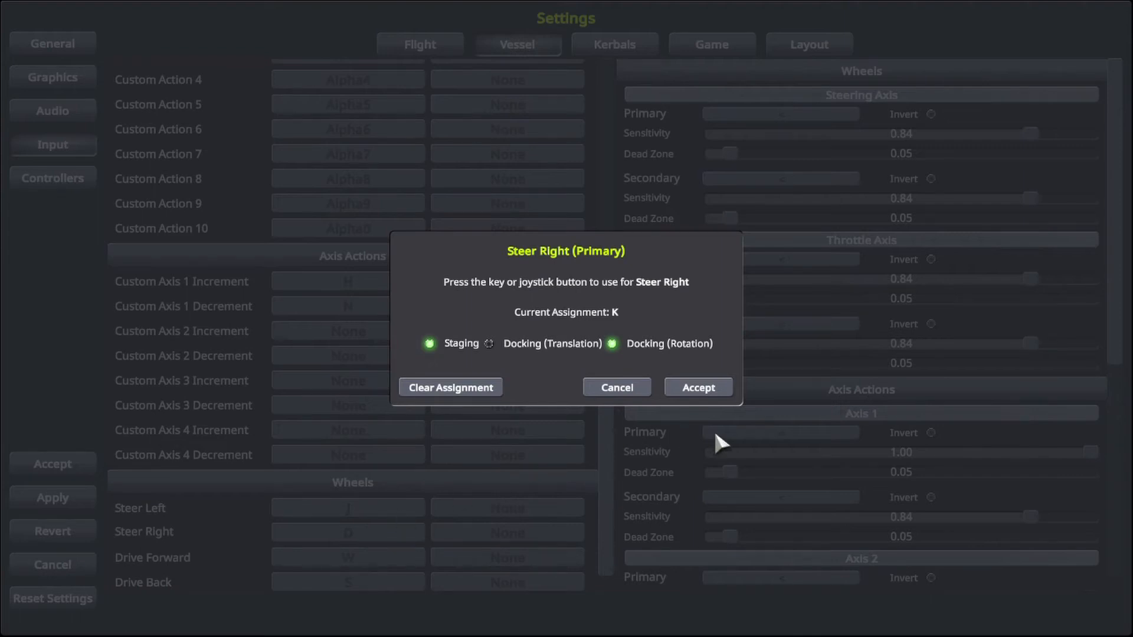
click(698, 388)
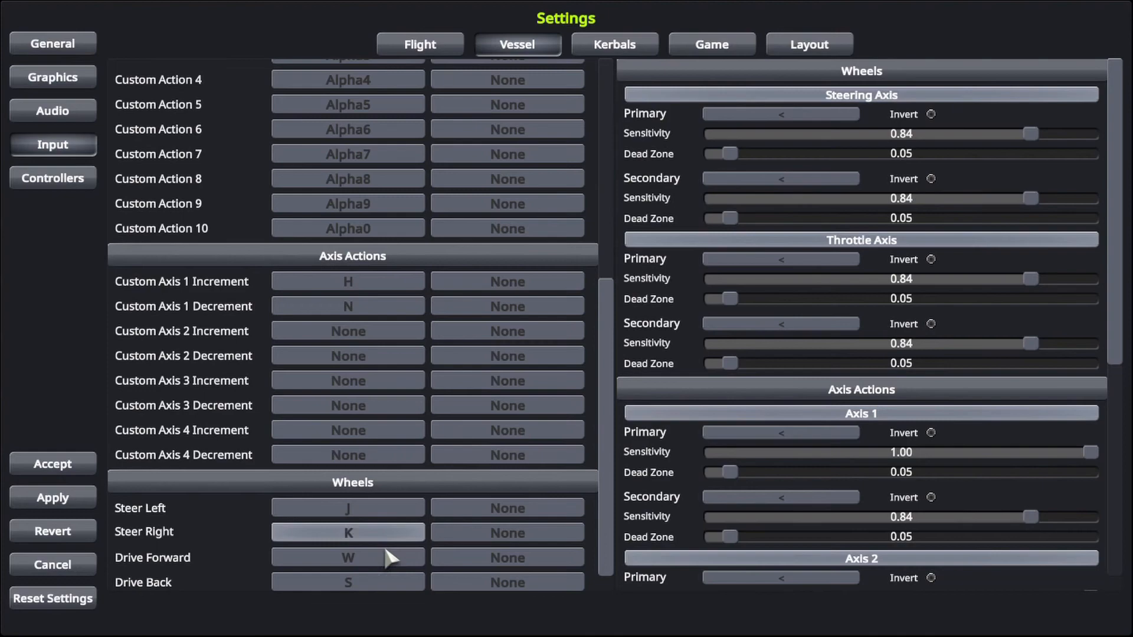
click(348, 557)
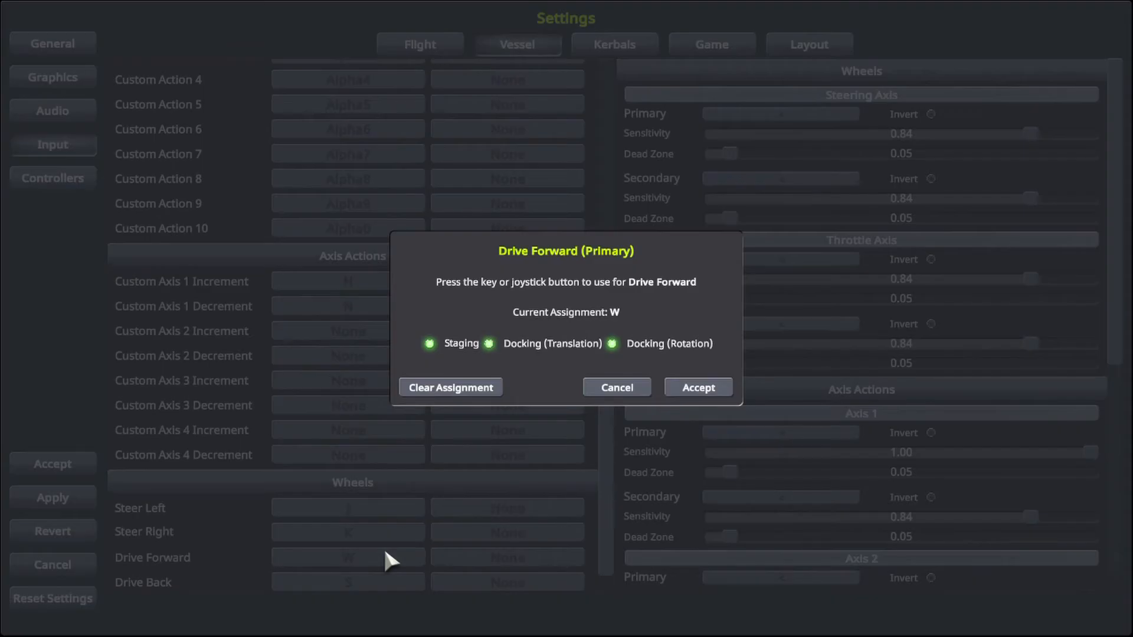
key(i)
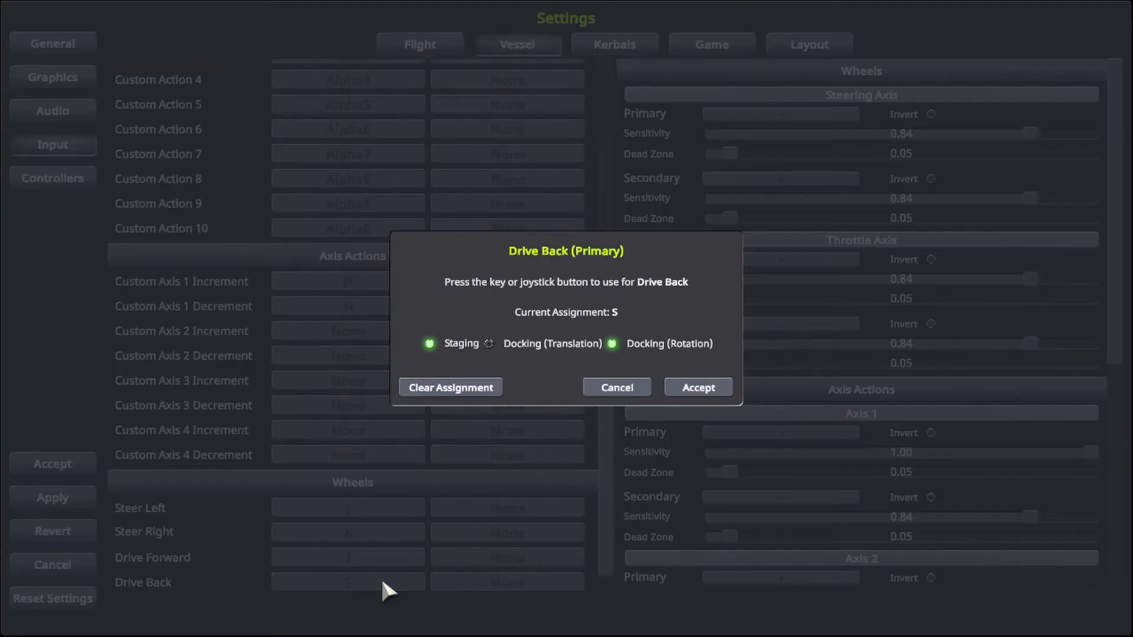
key(k)
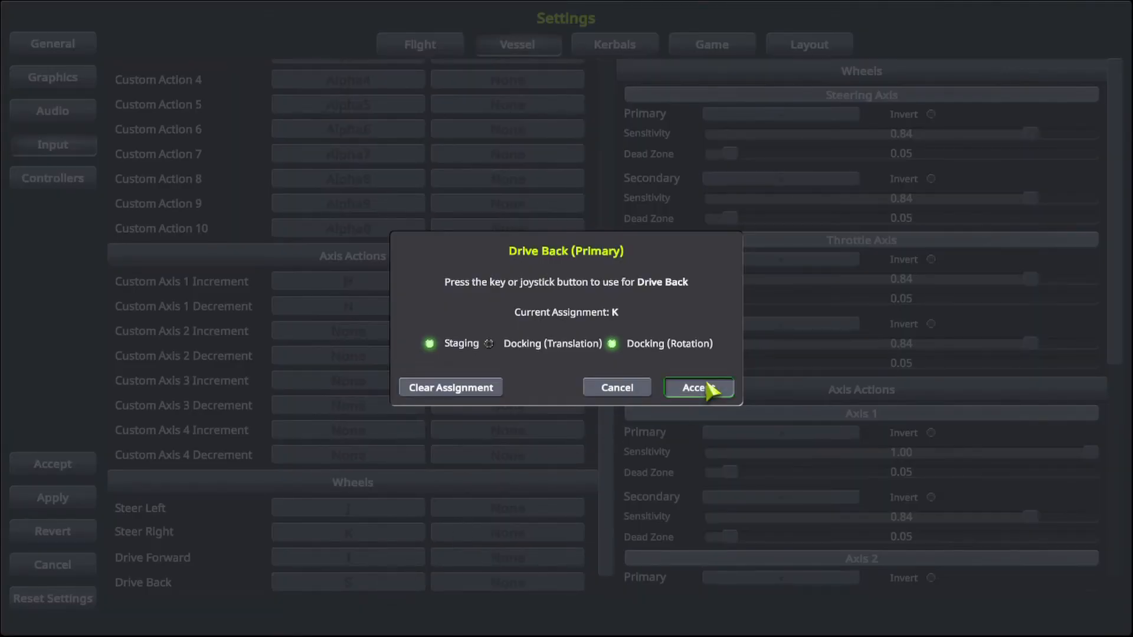
Accept K for Drive Back and change the Steer Right key to L.
click(698, 388)
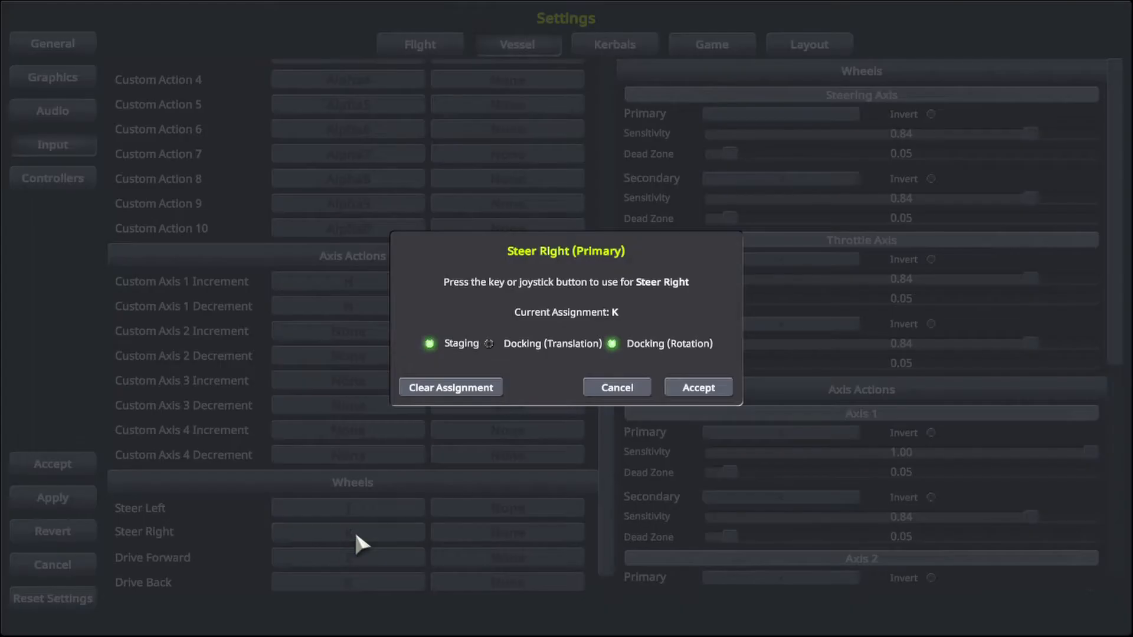
key(l)
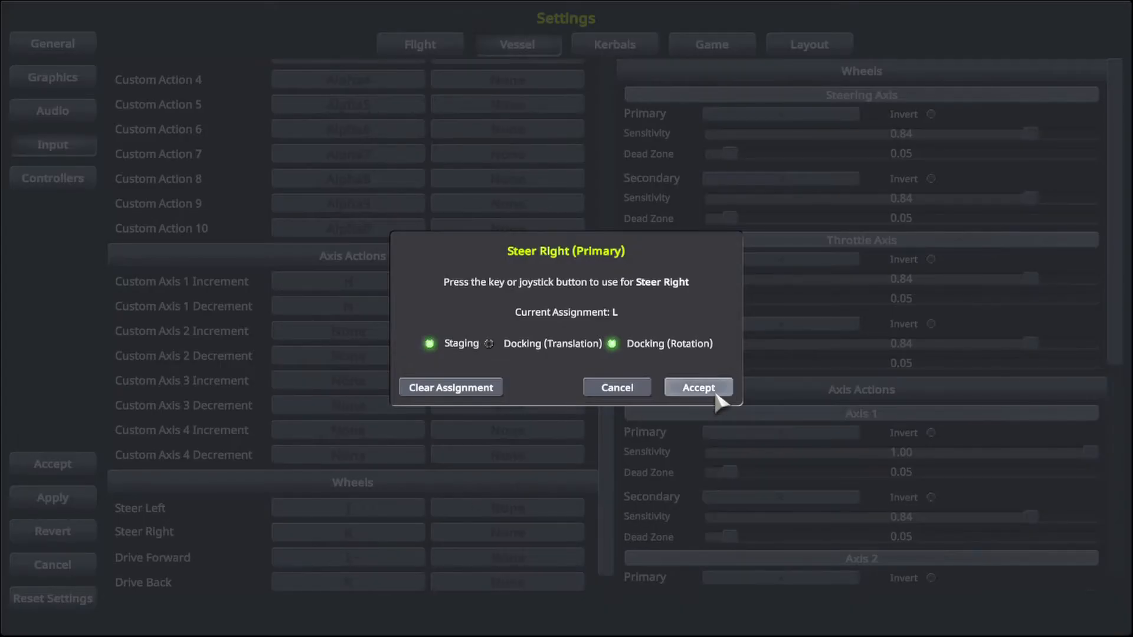
click(698, 387)
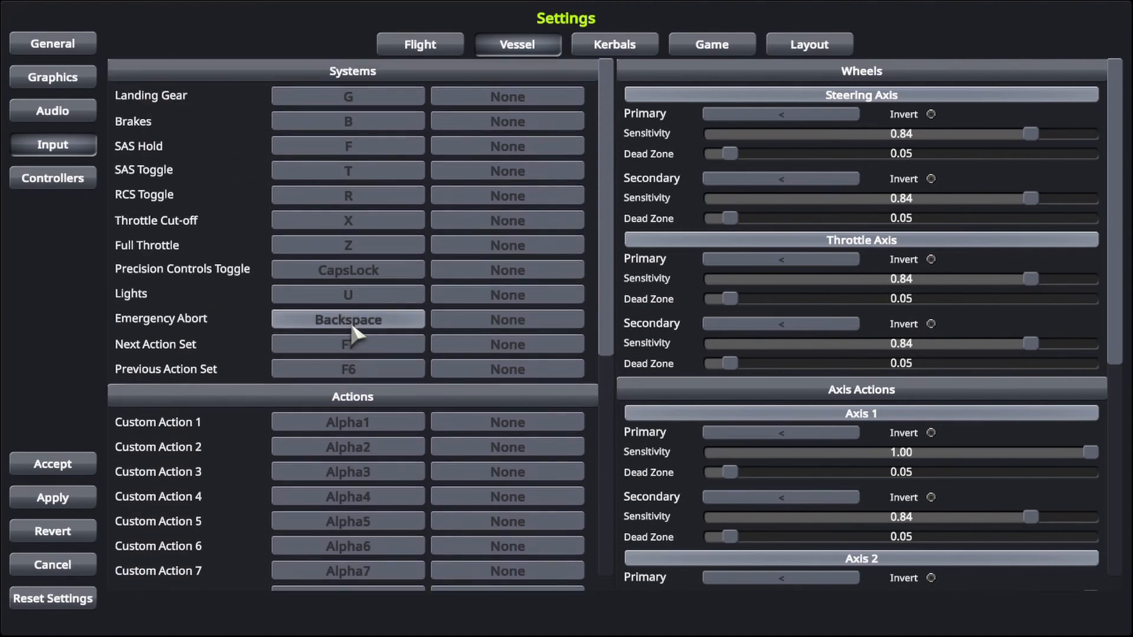
scroll(down, 3)
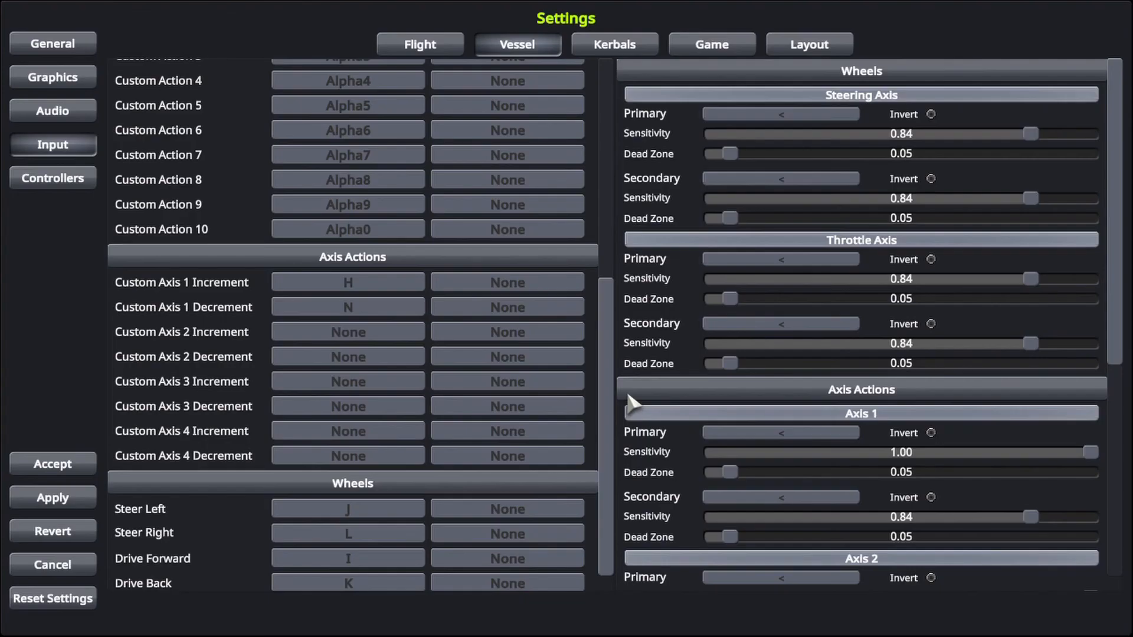
mouse_move(1070, 95)
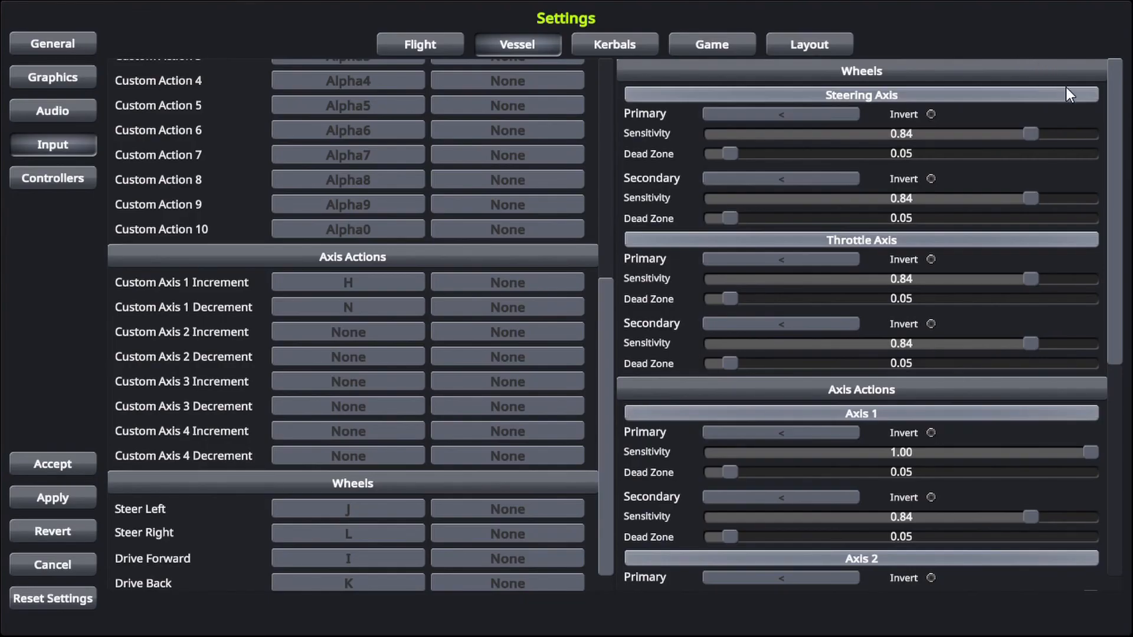